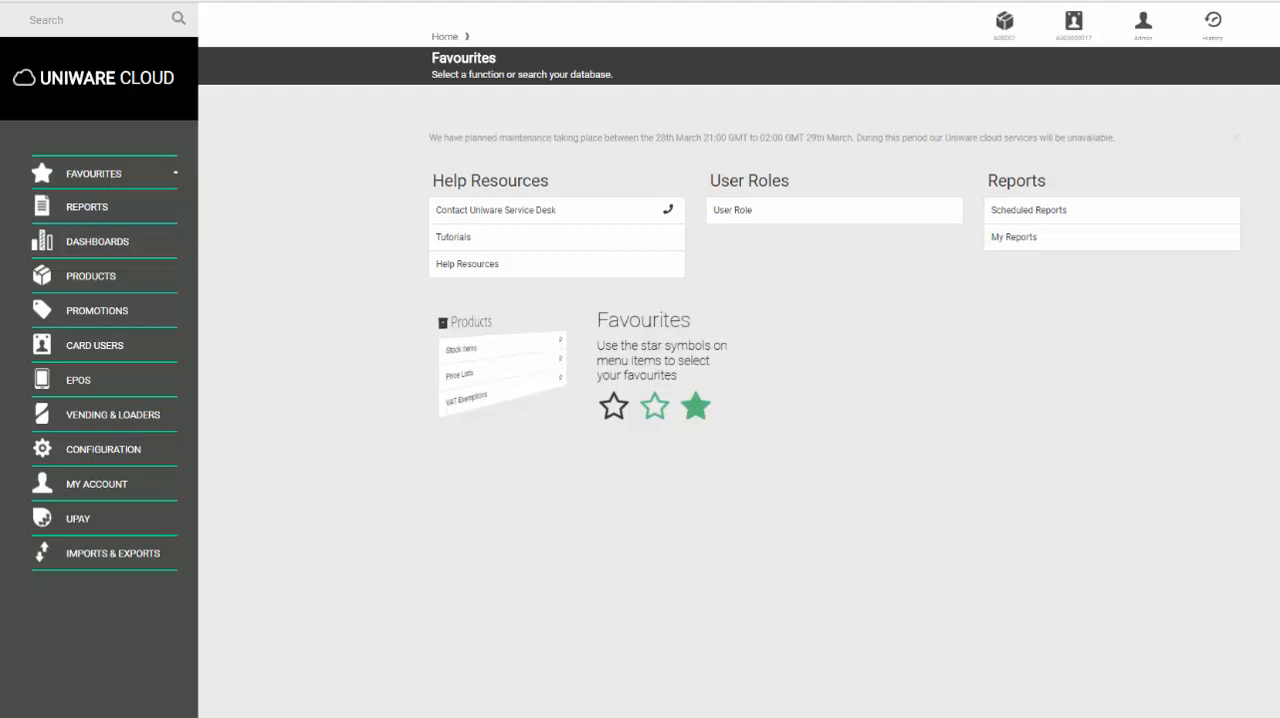
Open the Card Users search page from the CARD USERS sidebar section.
click(94, 344)
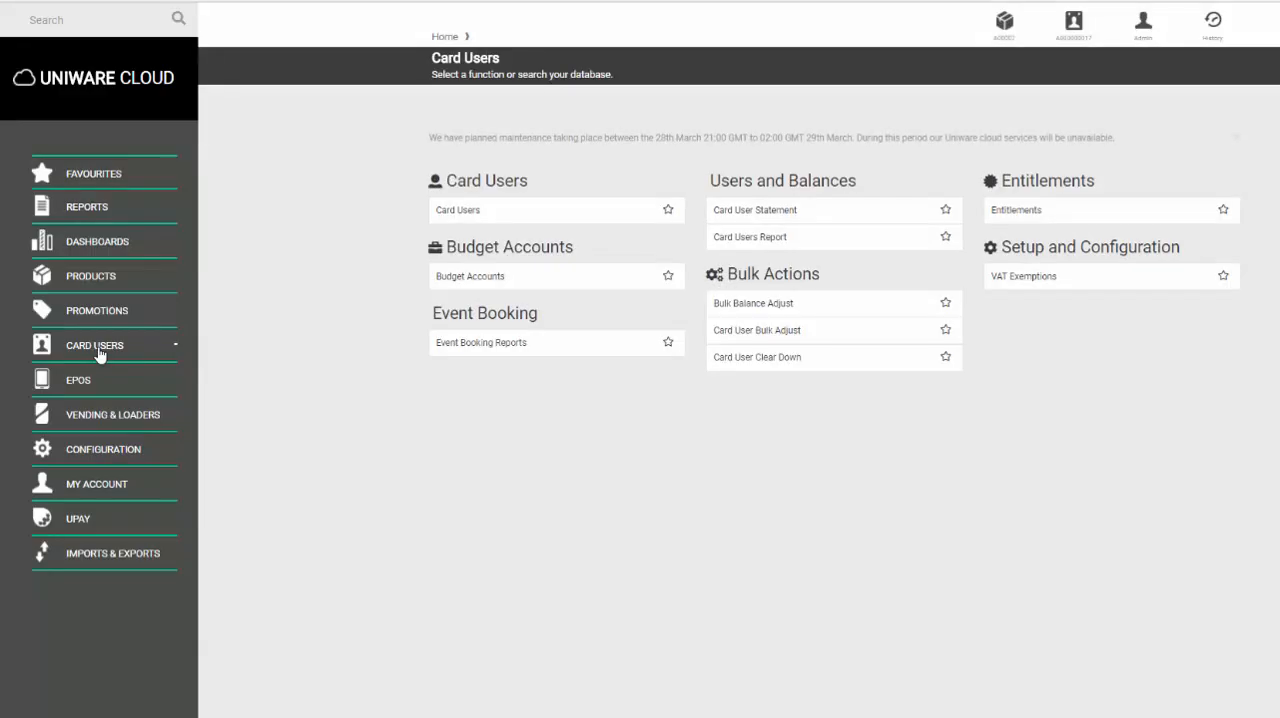
mouse_move(500, 210)
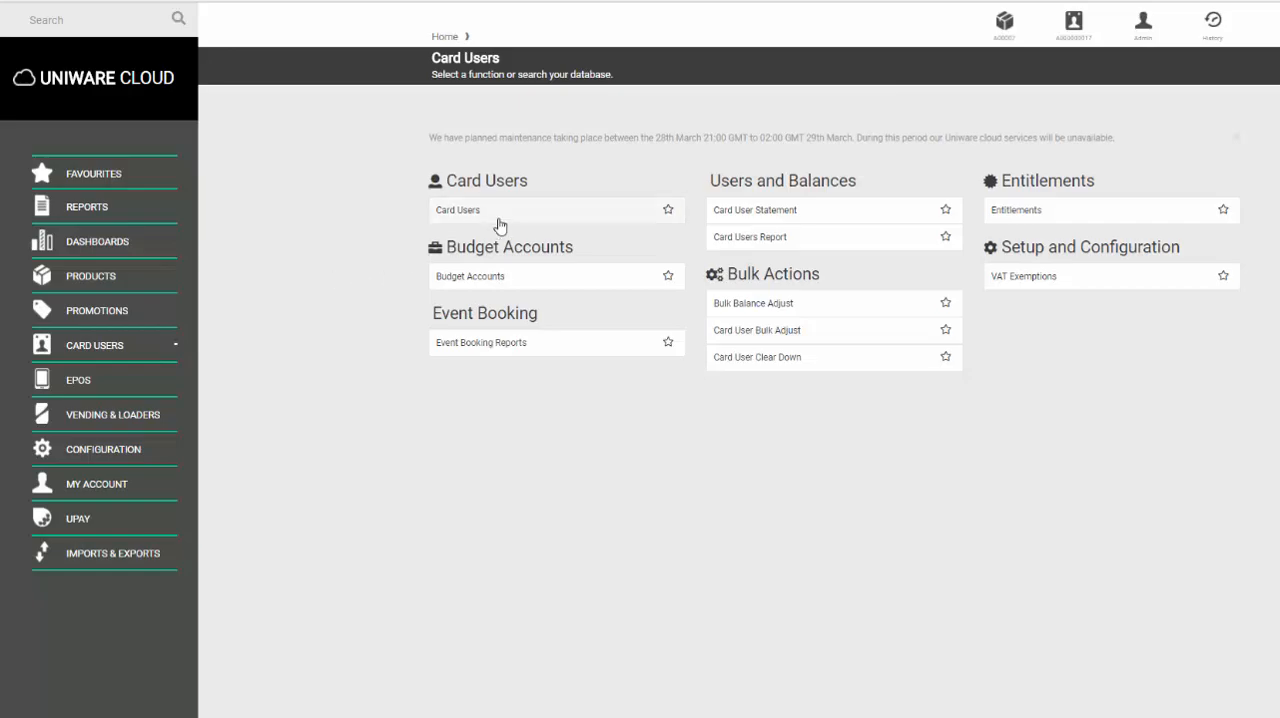
click(457, 209)
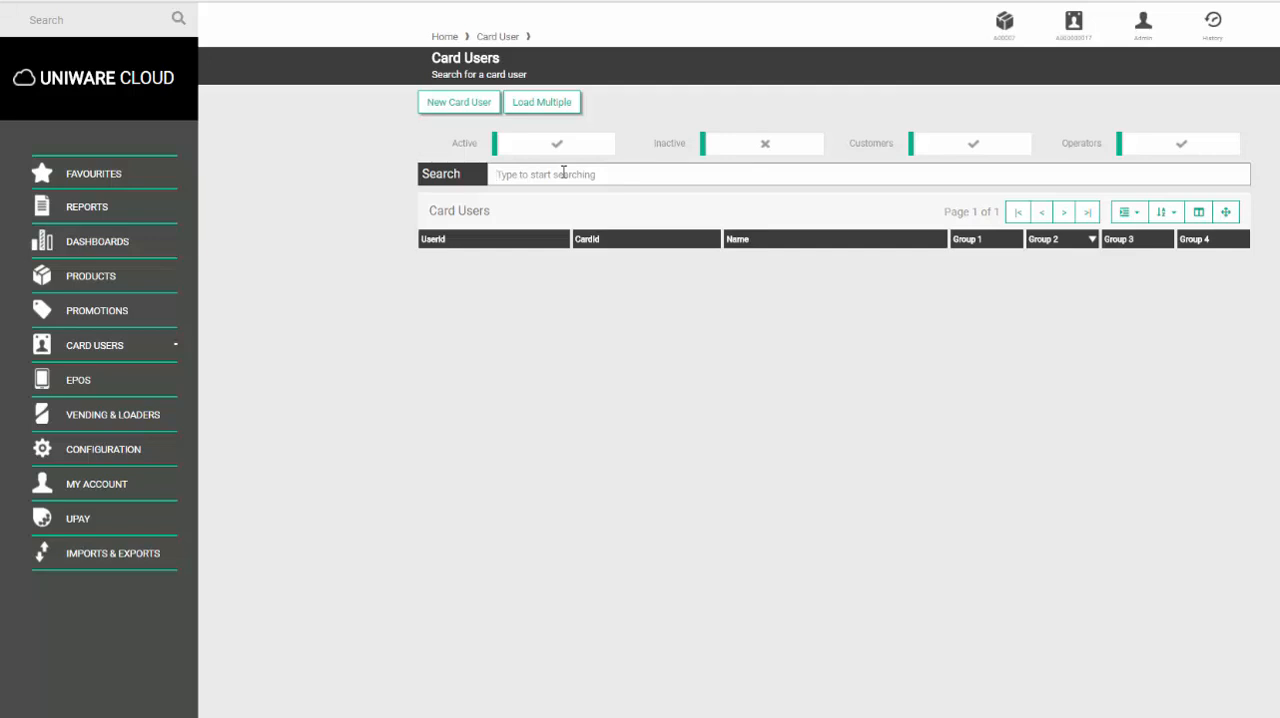
text(jones)
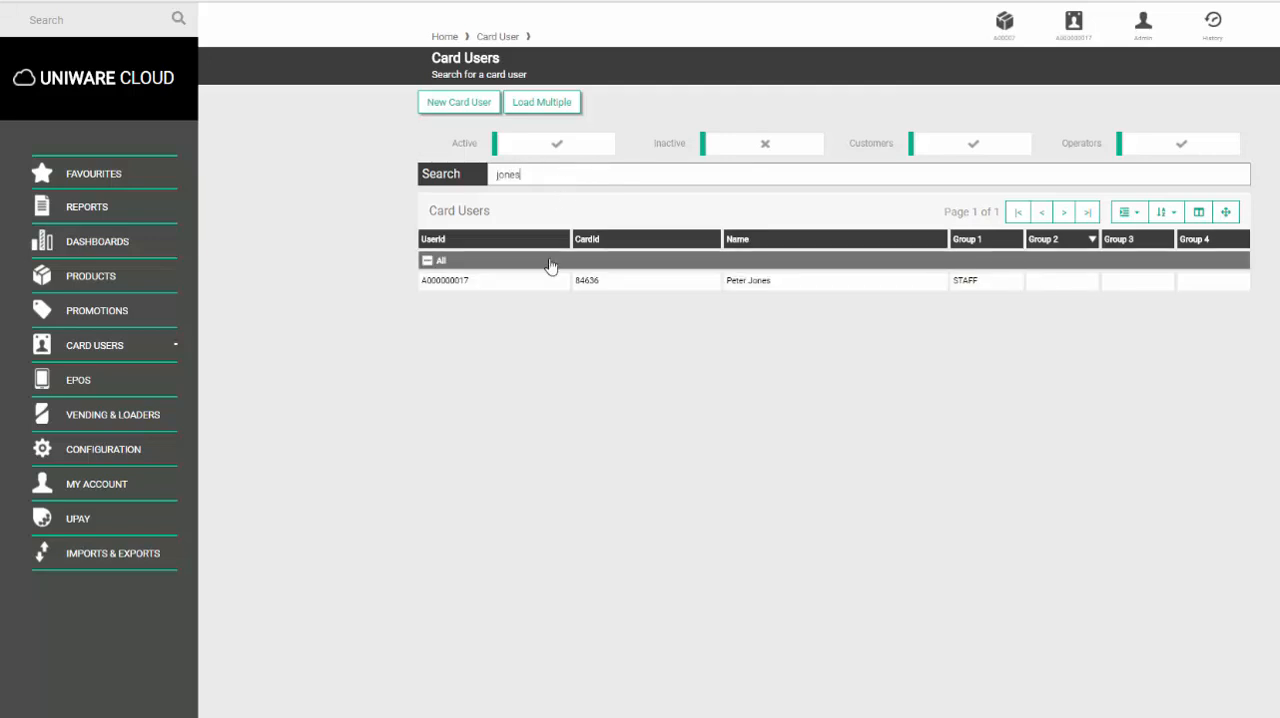
click(785, 280)
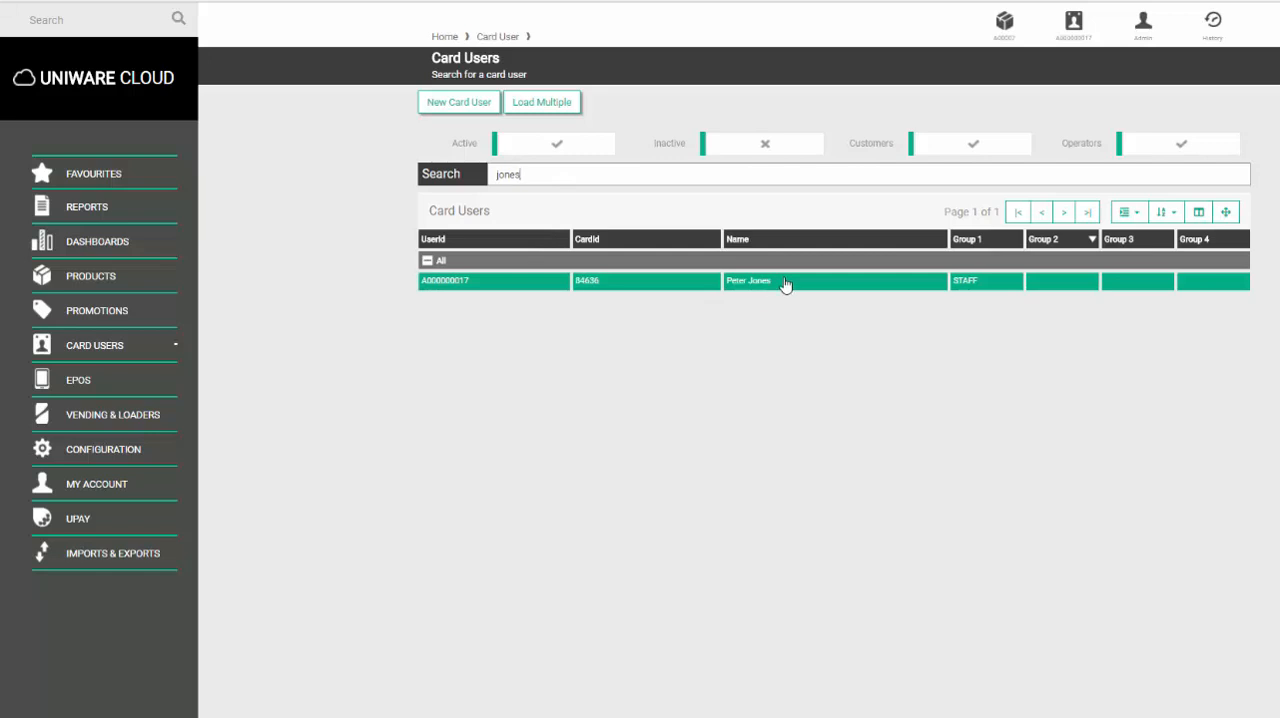
mouse_move(858, 285)
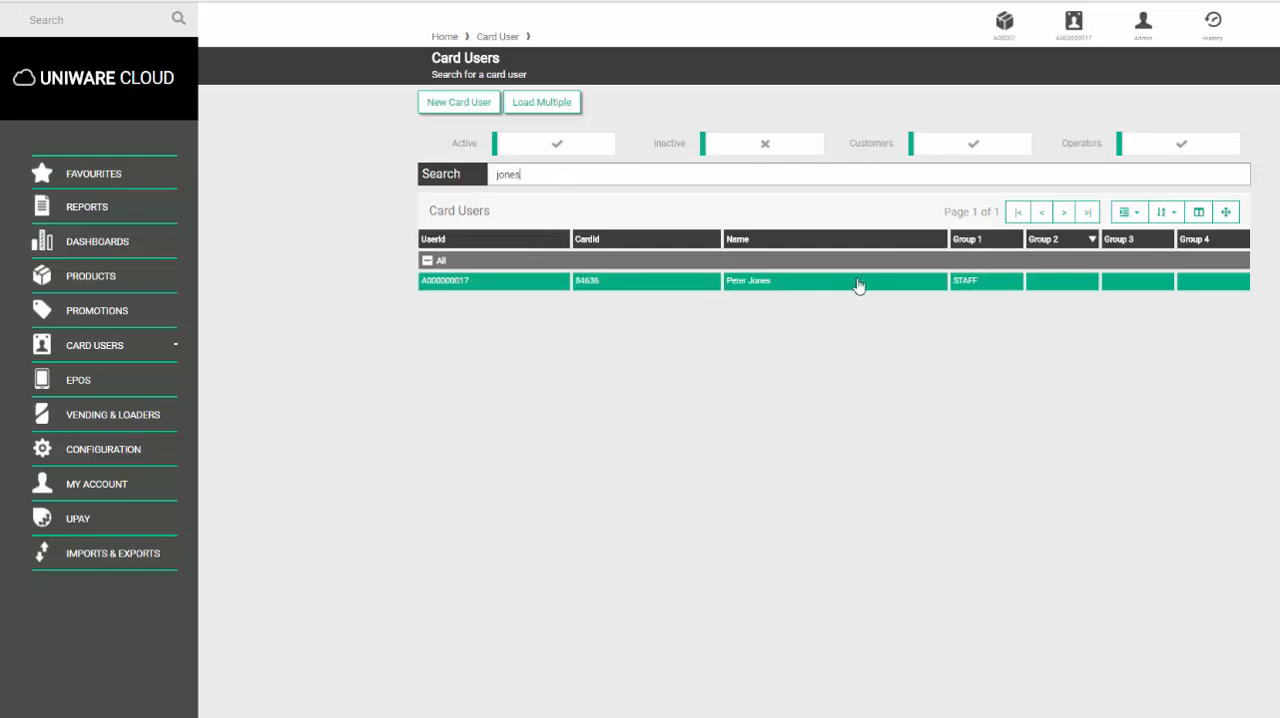
mouse_move(972, 293)
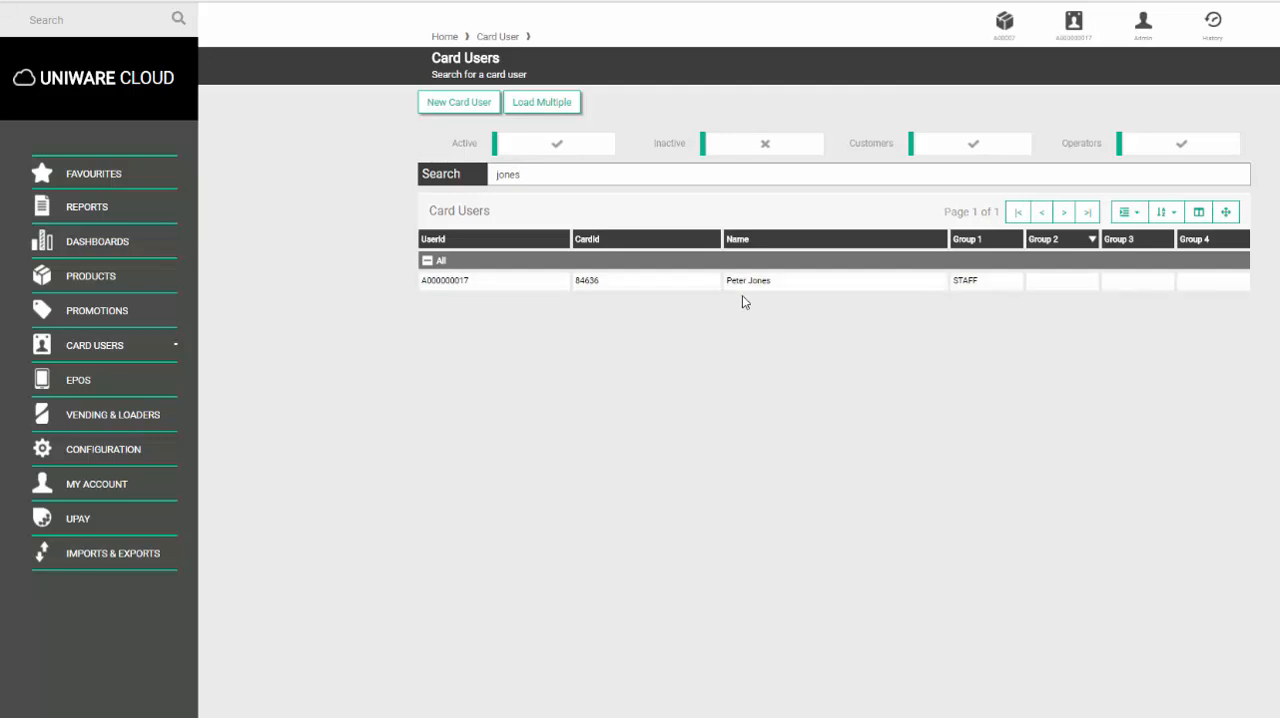
click(745, 280)
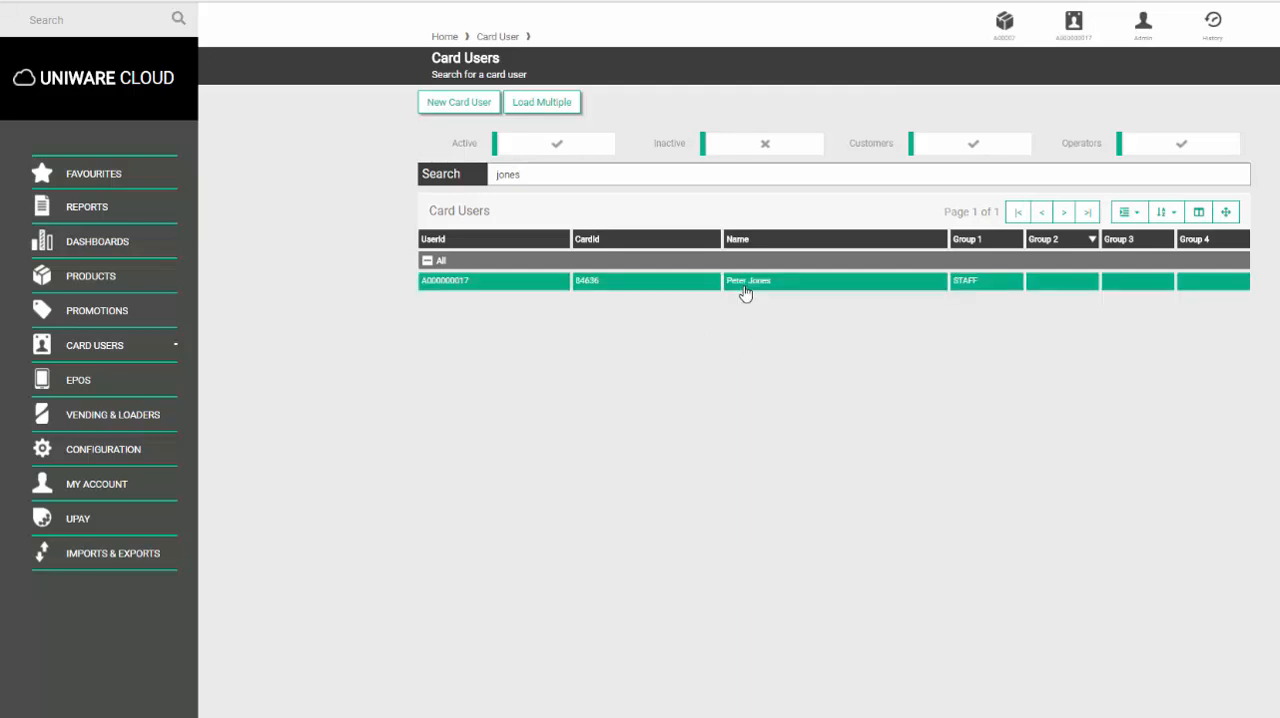
click(745, 280)
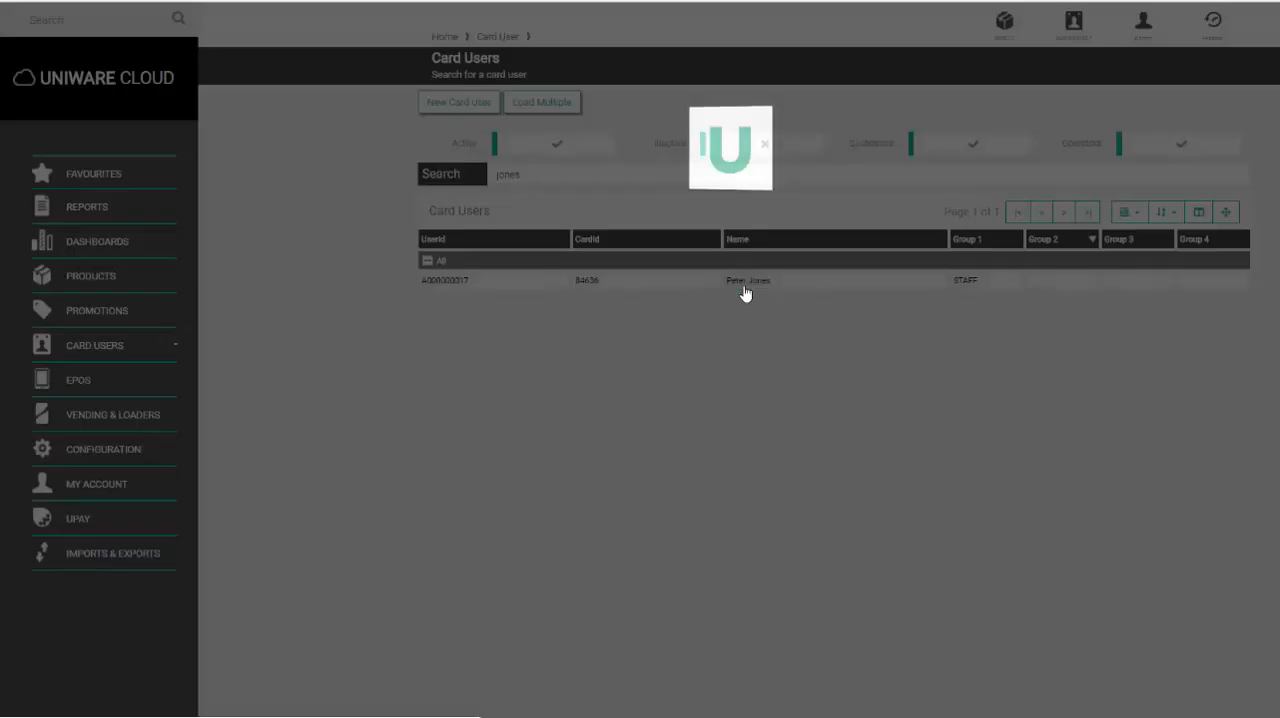
click(747, 280)
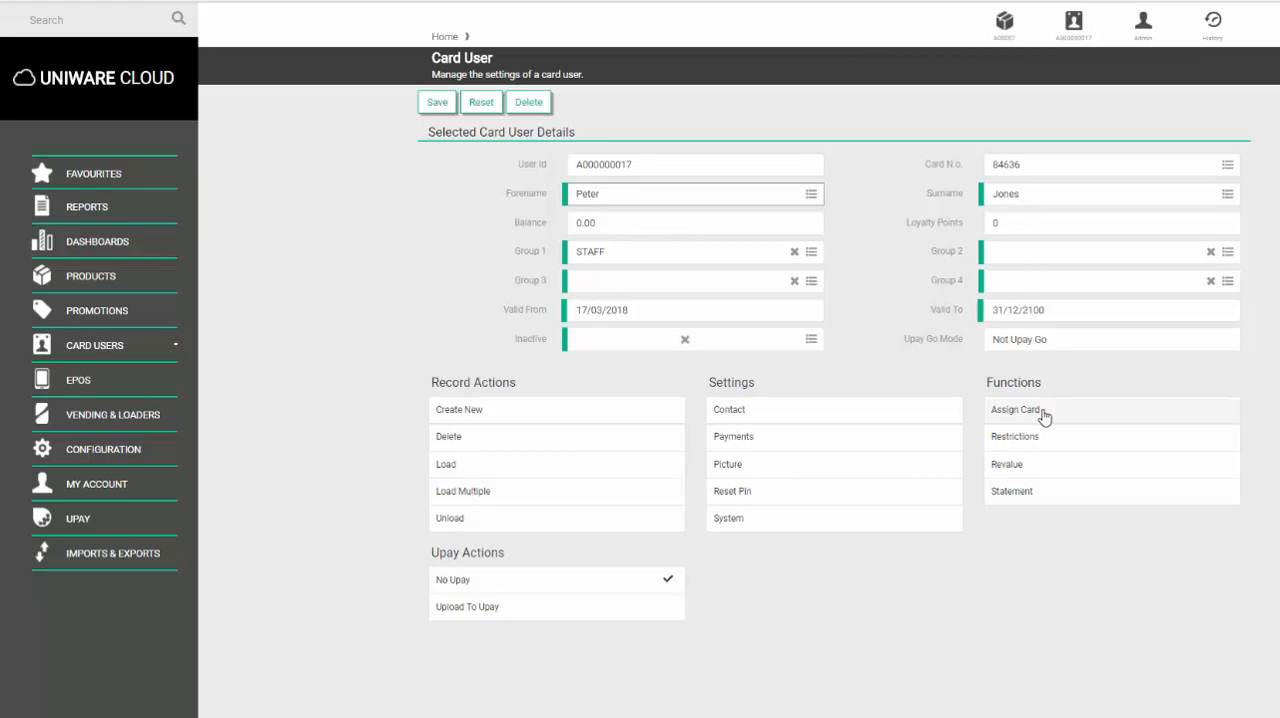
click(1014, 410)
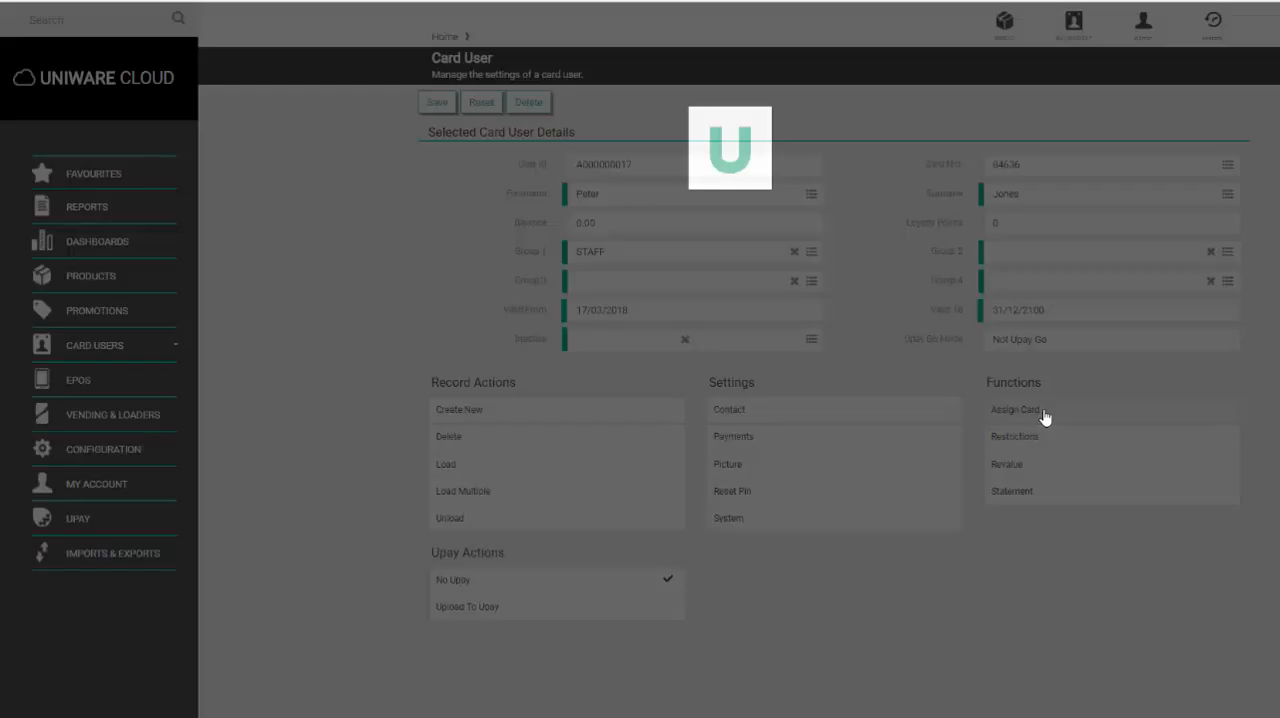
Enter 457457 as the new card ID and apply the card change.
click(1019, 410)
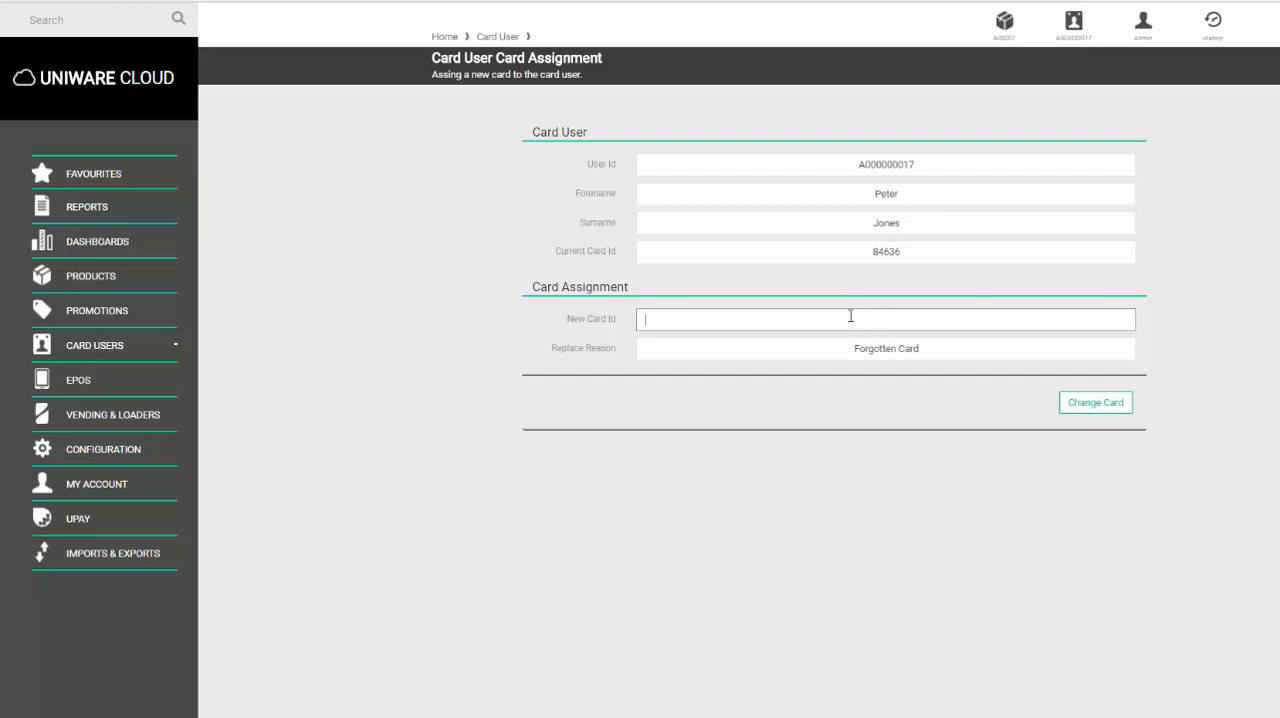
text(457457)
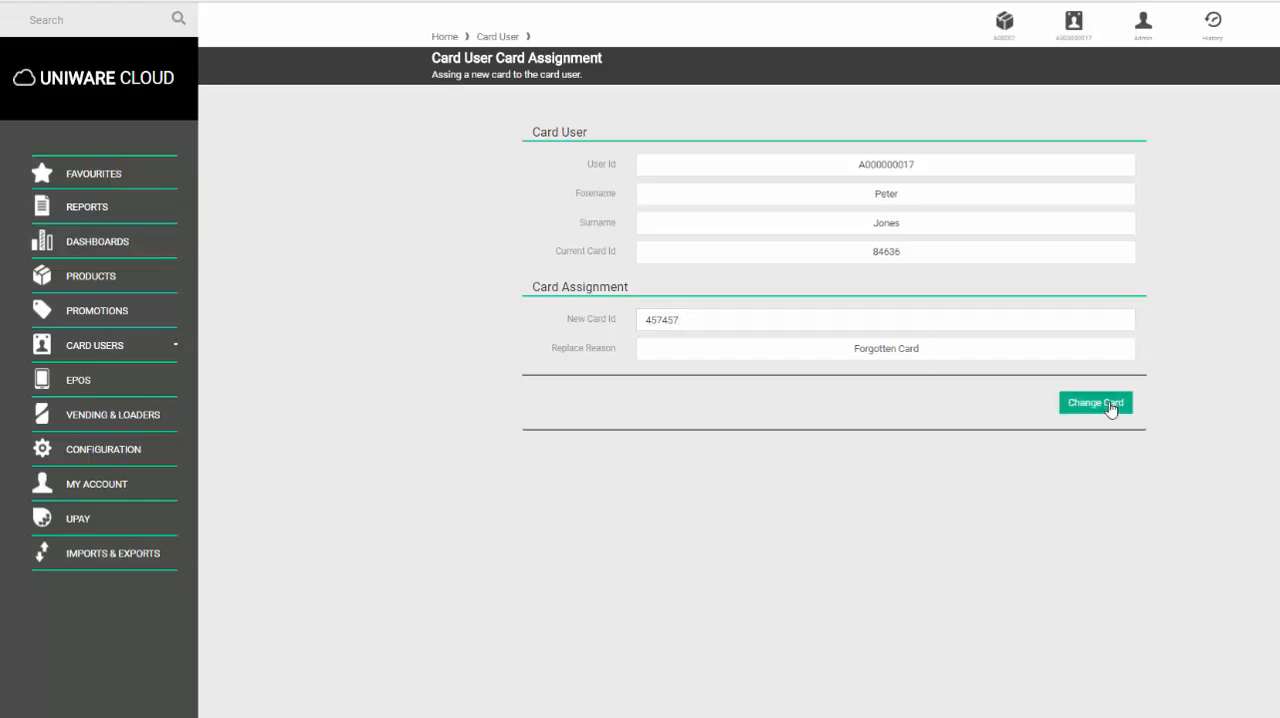
click(1095, 402)
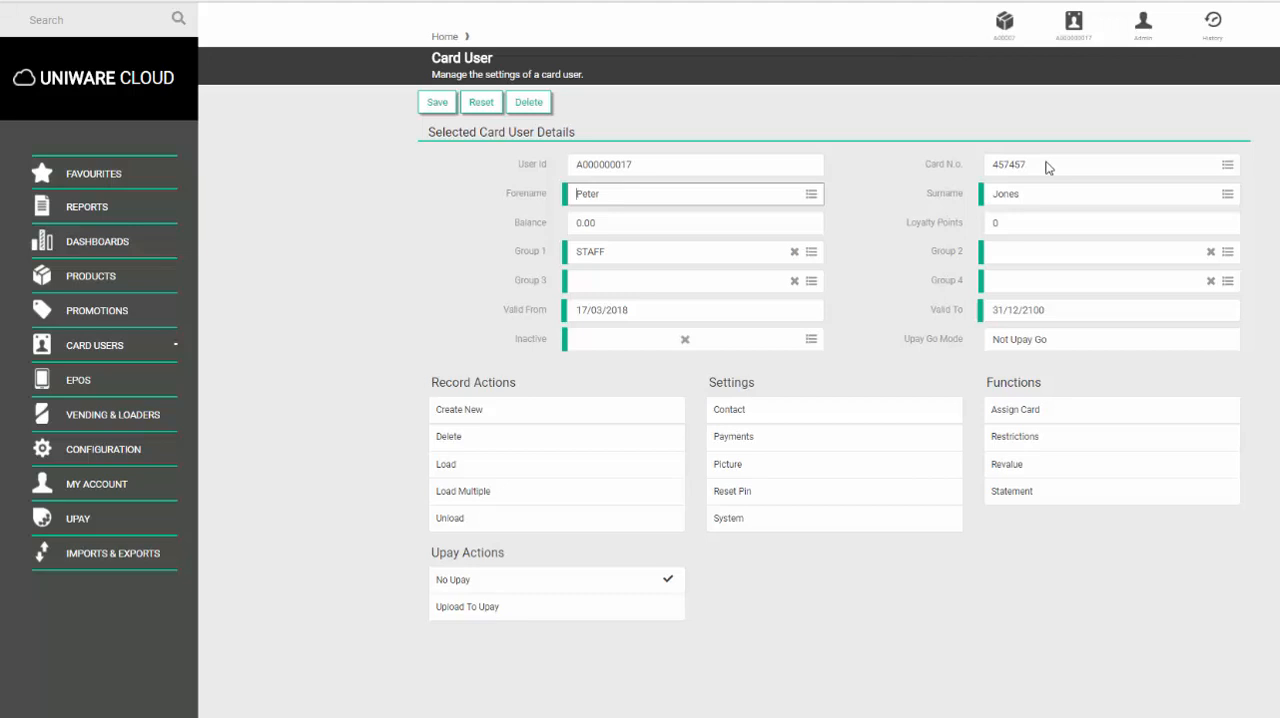
mouse_move(993, 152)
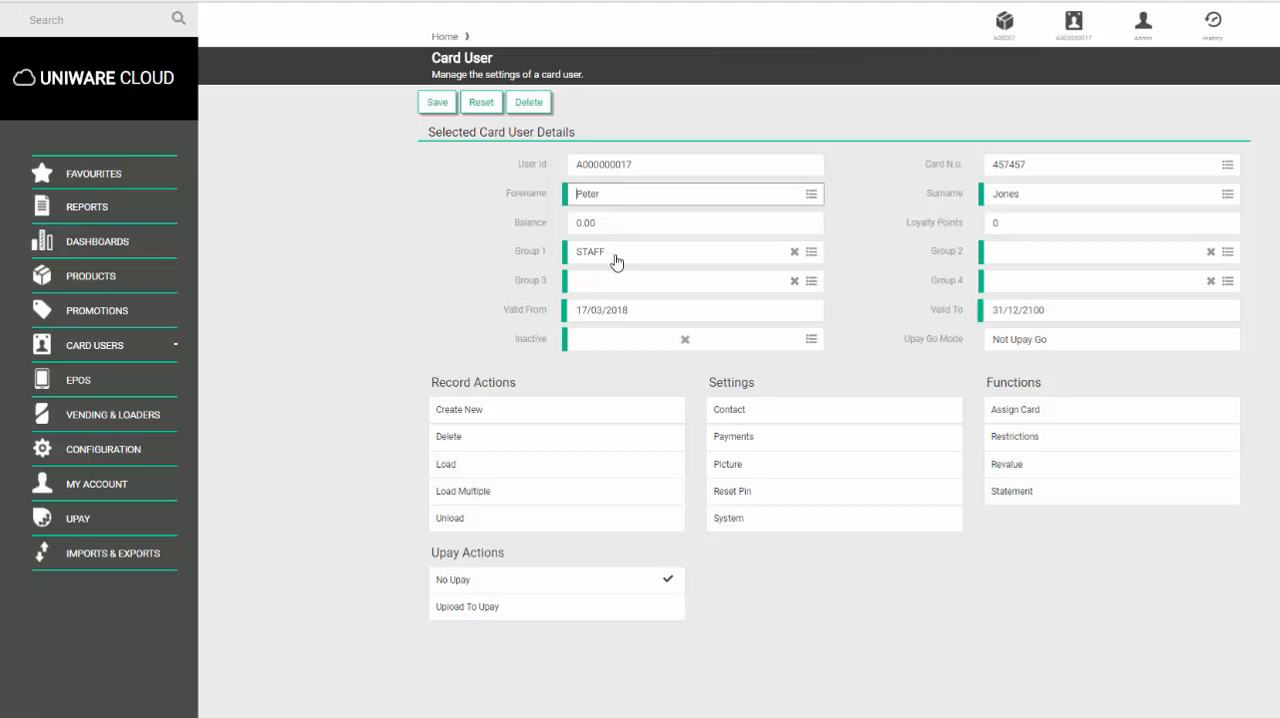
click(690, 251)
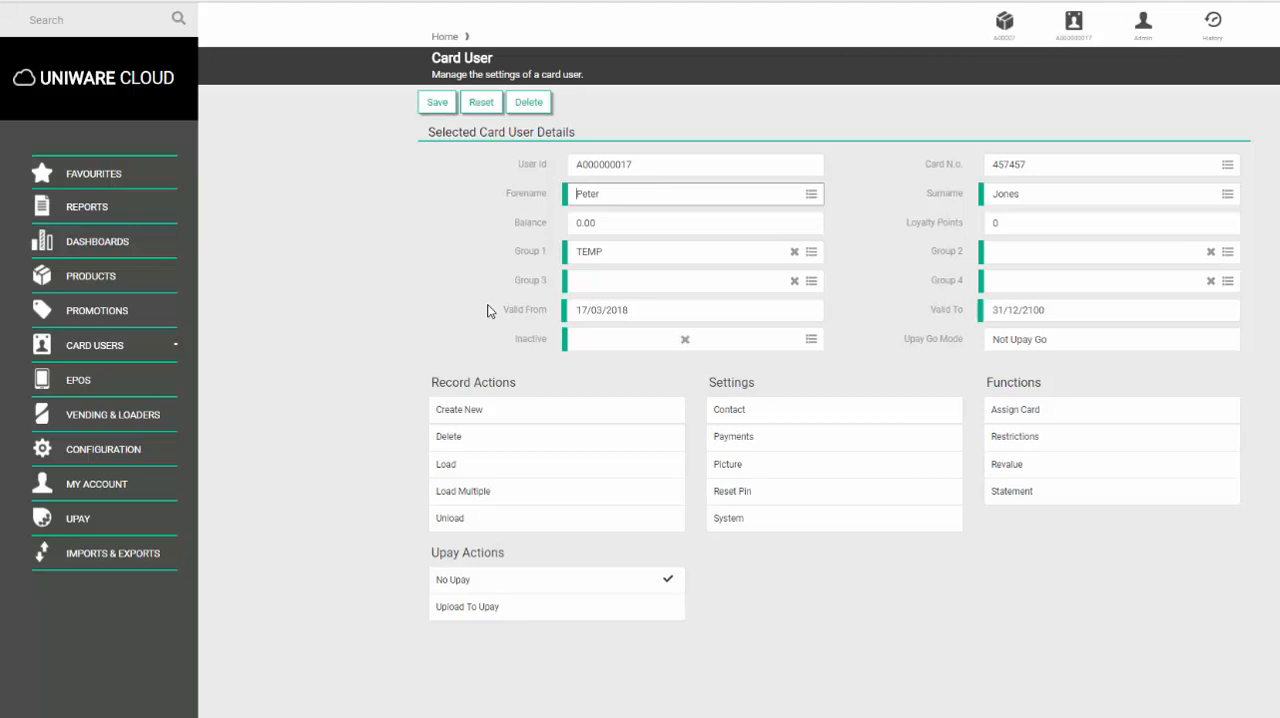
mouse_move(695, 278)
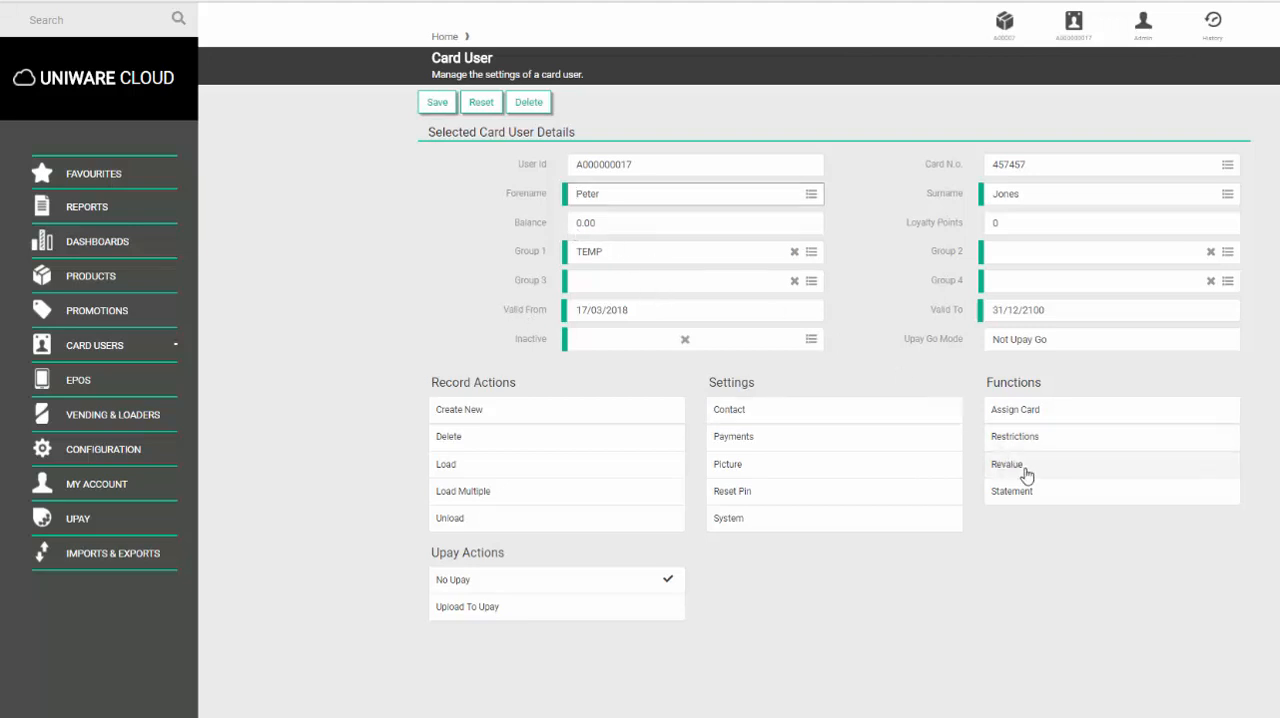
Apply a Cash revalue of 10.00 and dismiss the success message.
click(1007, 464)
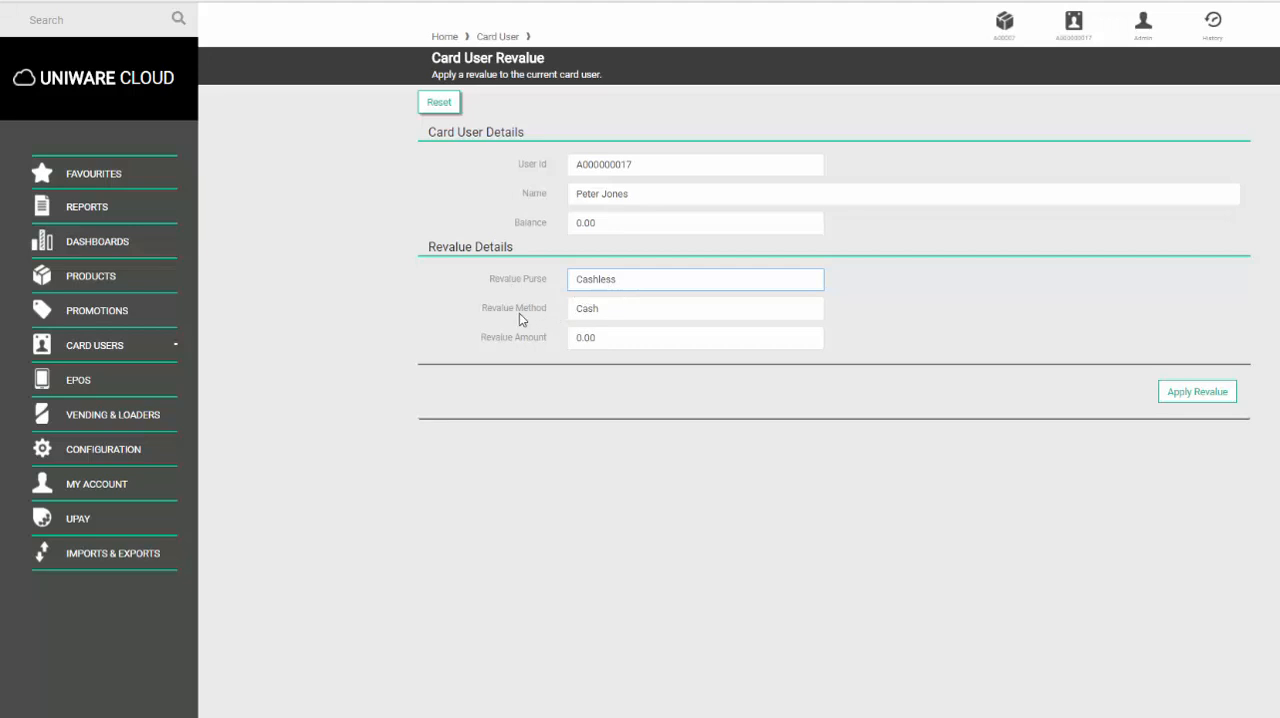
click(694, 308)
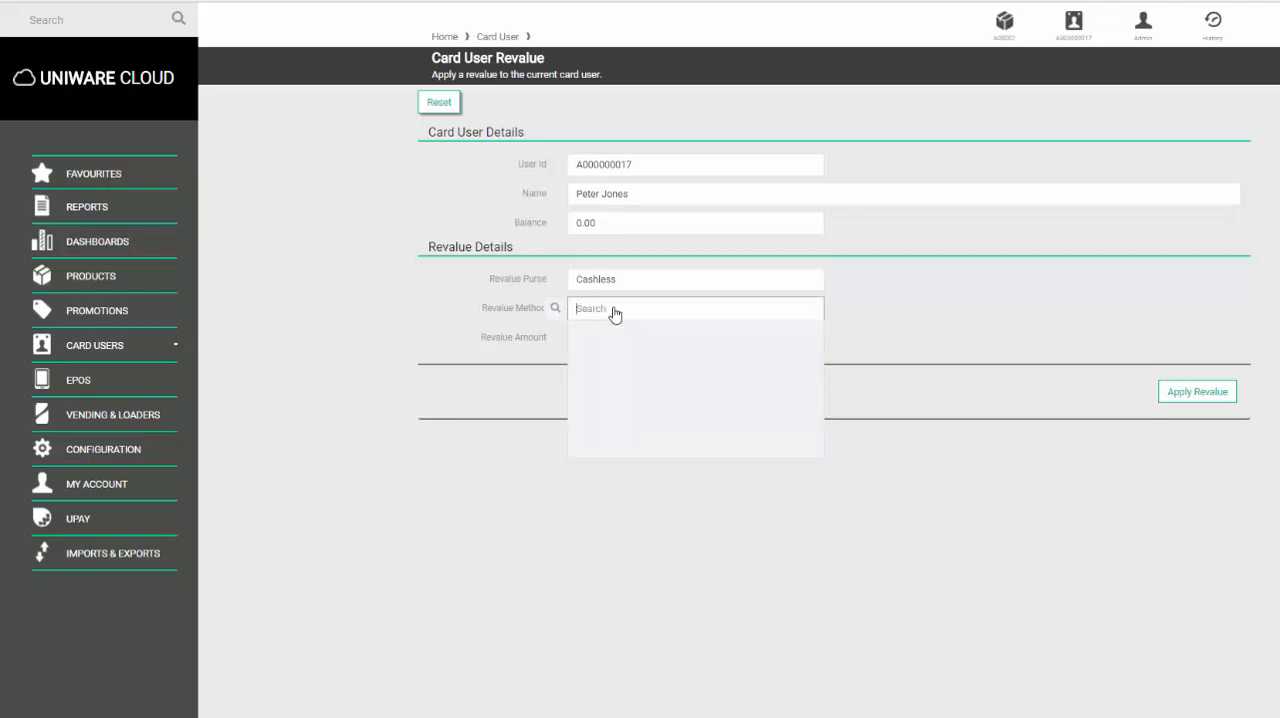
click(694, 307)
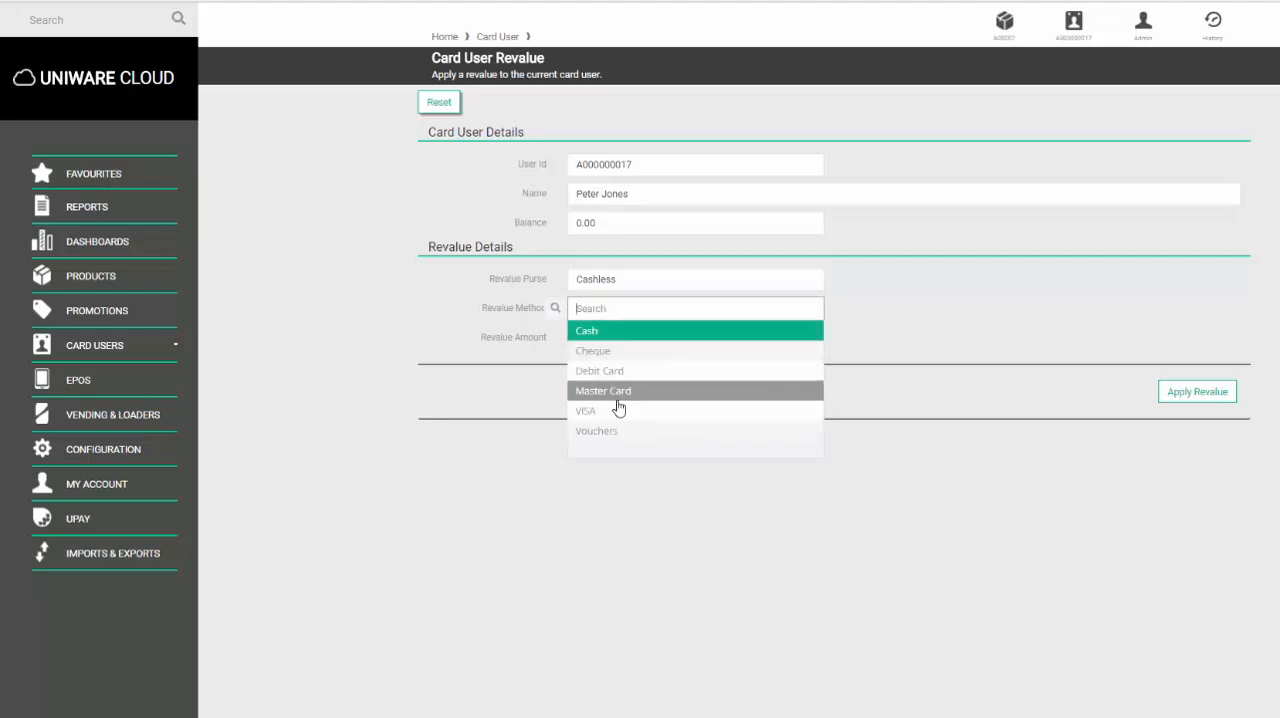
click(587, 330)
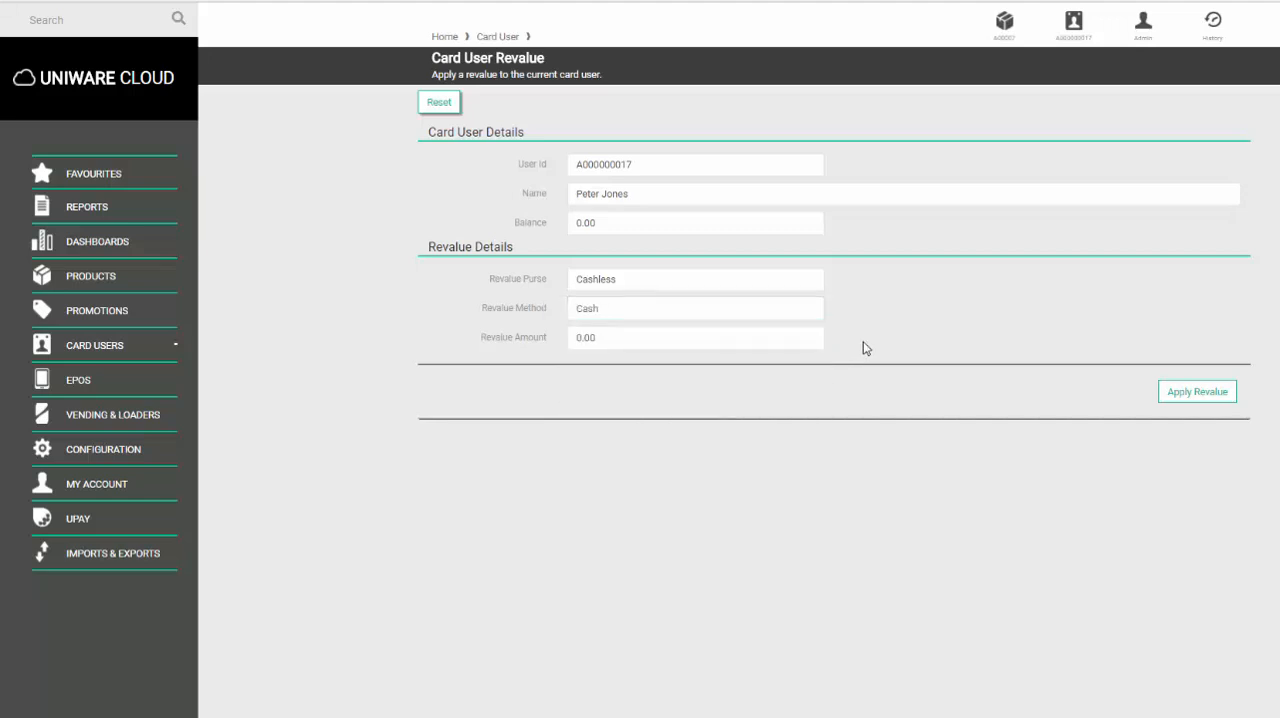
click(694, 337)
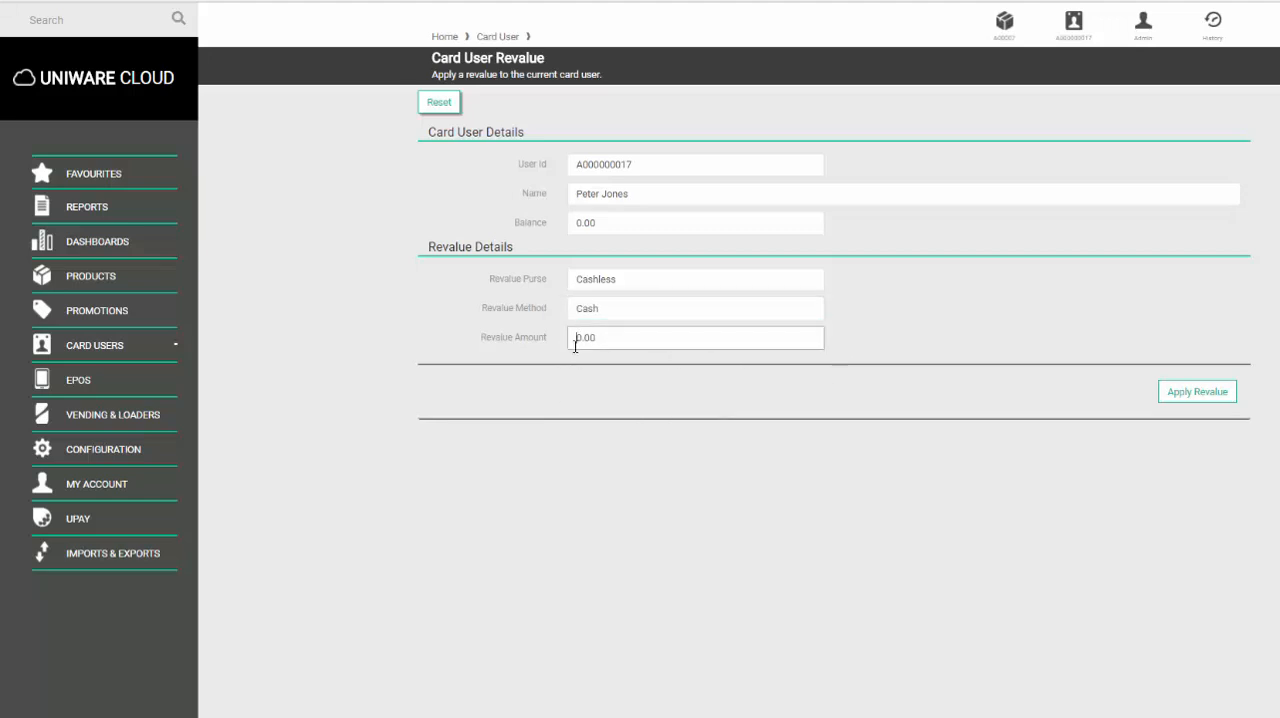
text(10.00)
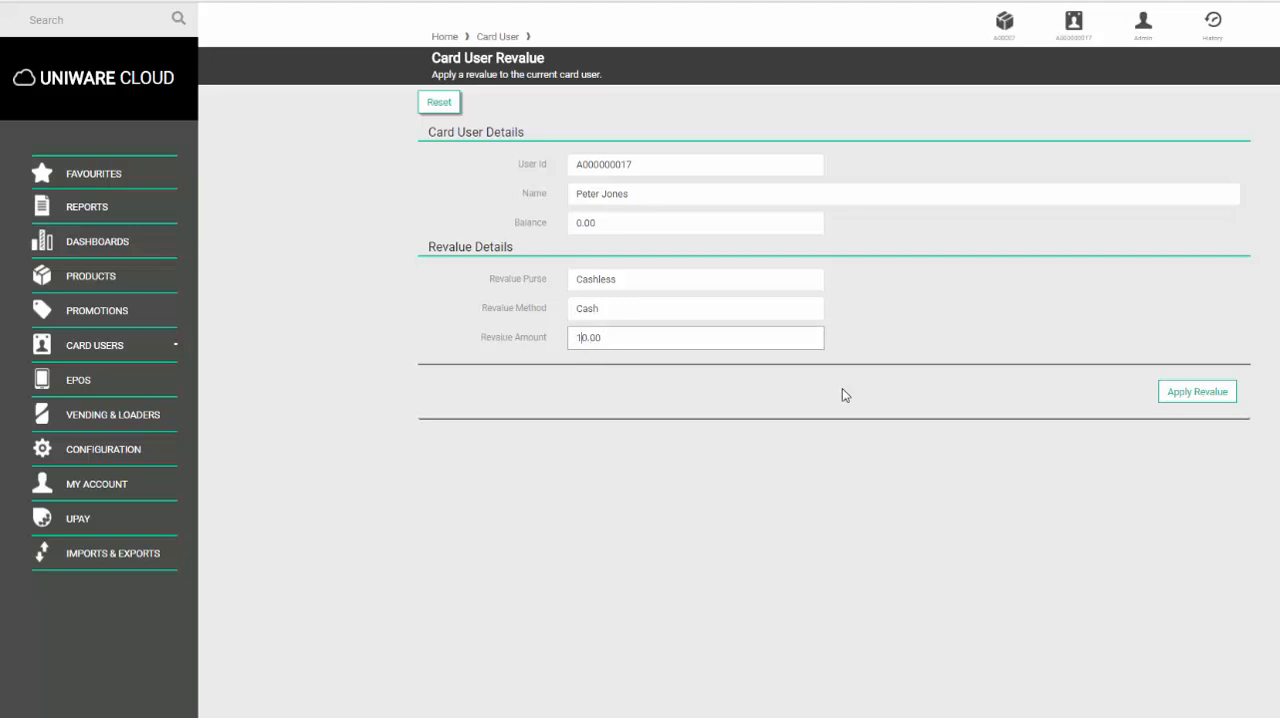
click(1196, 391)
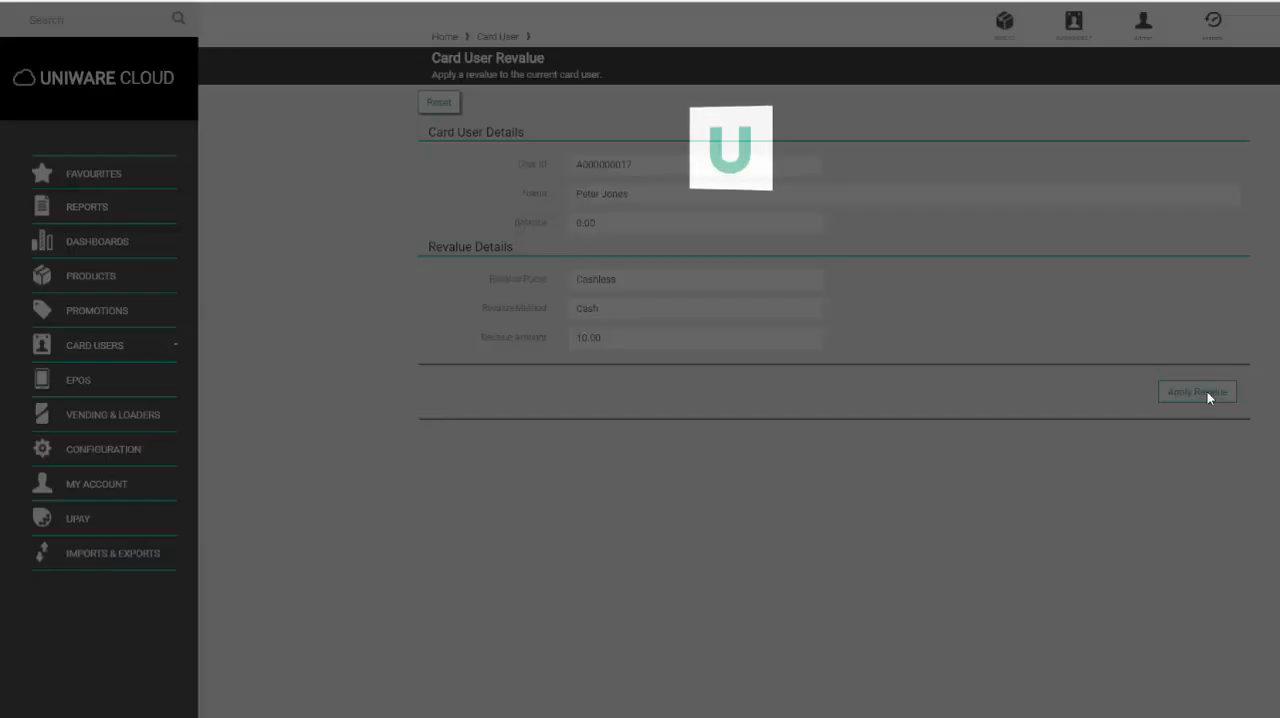
click(1196, 391)
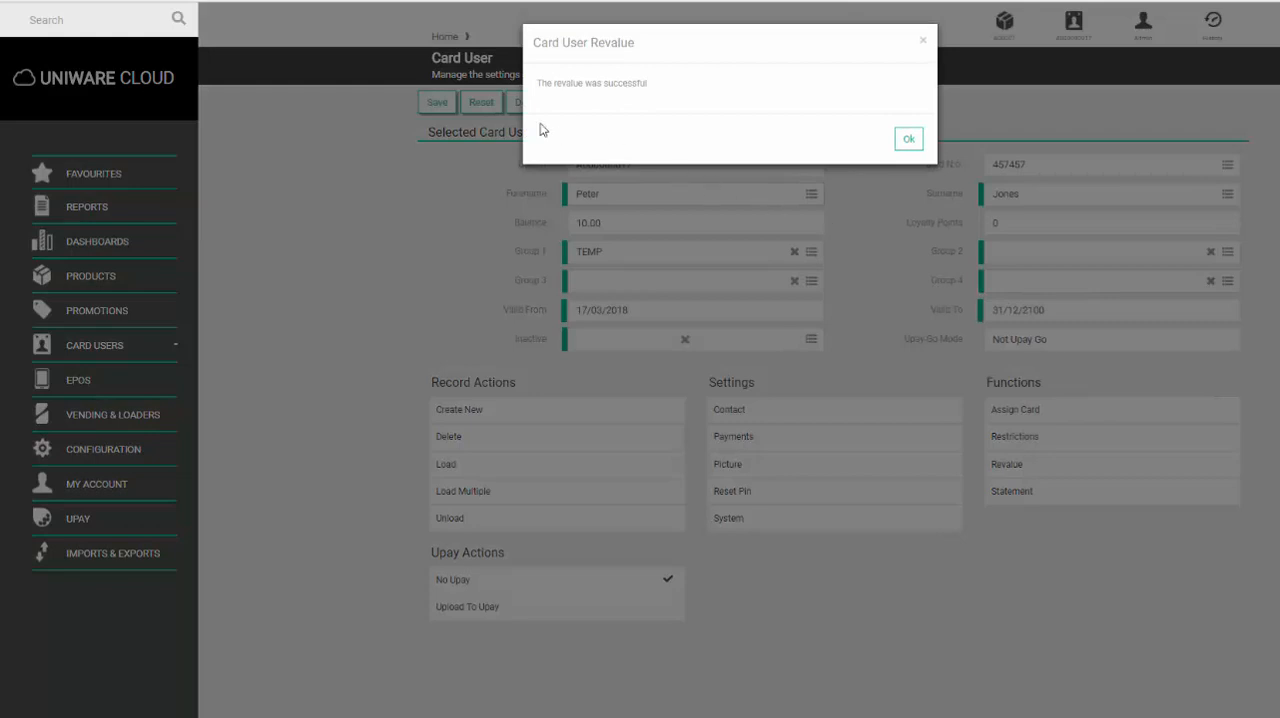
click(906, 138)
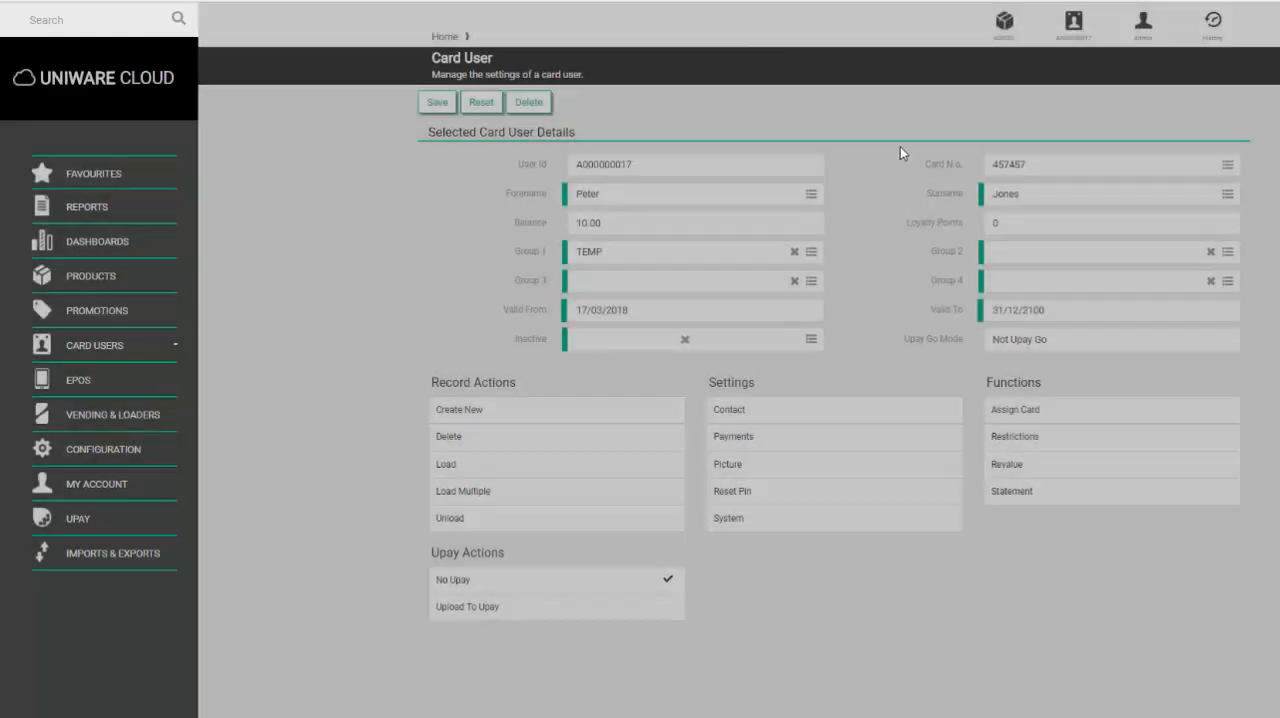